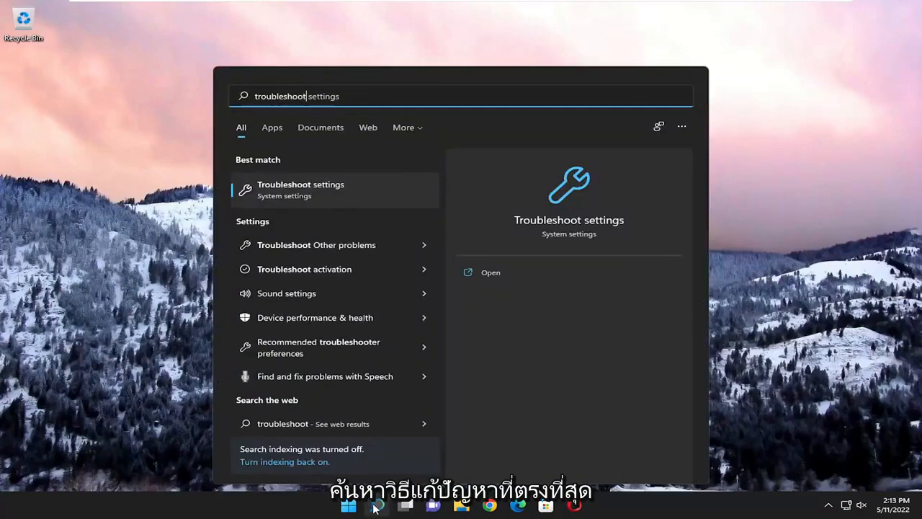
pyautogui.moveTo(303, 190)
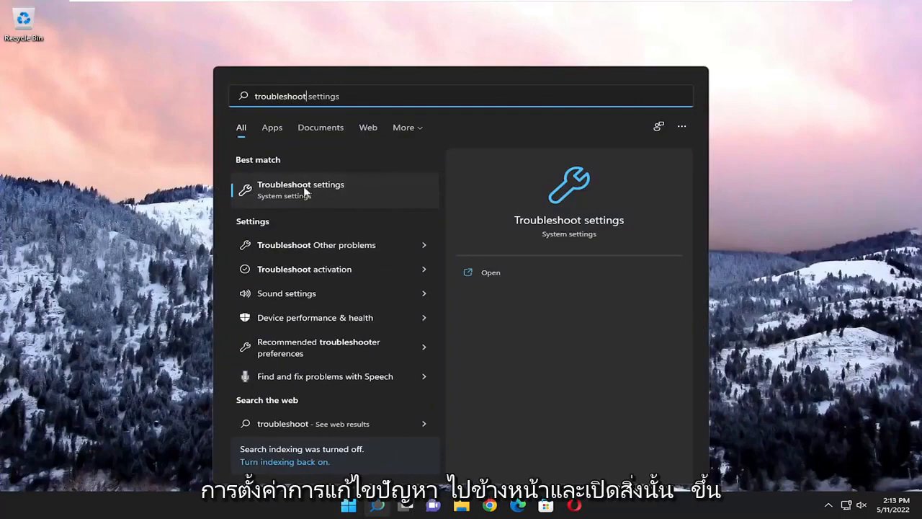
# Step: Open Troubleshoot settings from search and go to the Other troubleshooters list
pyautogui.click(300, 185)
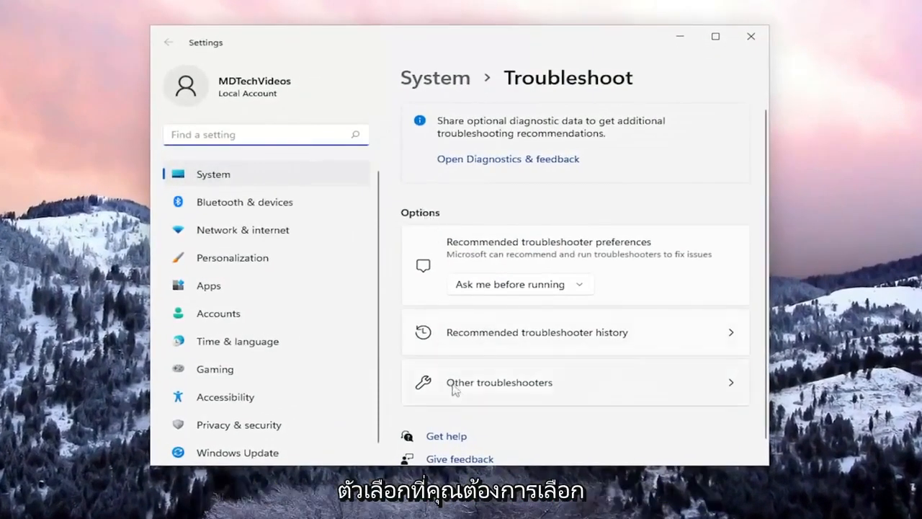
pyautogui.moveTo(515, 389)
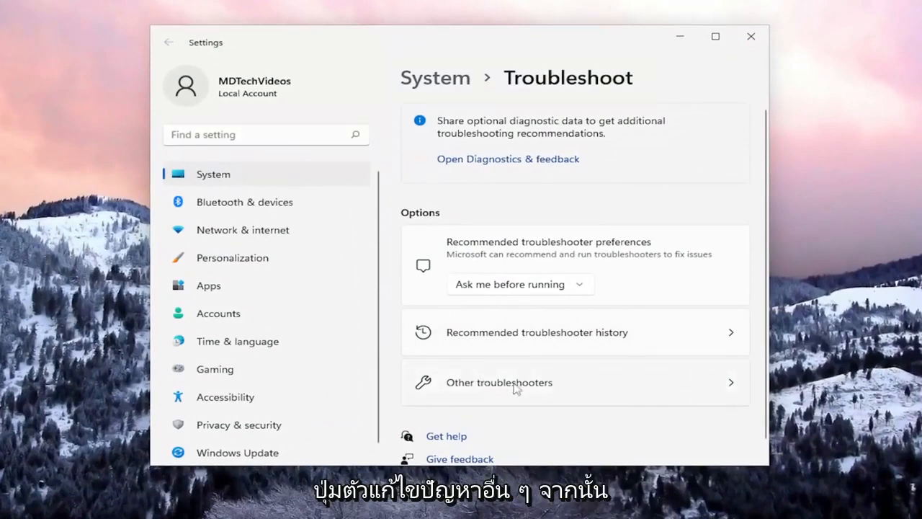
pyautogui.click(499, 382)
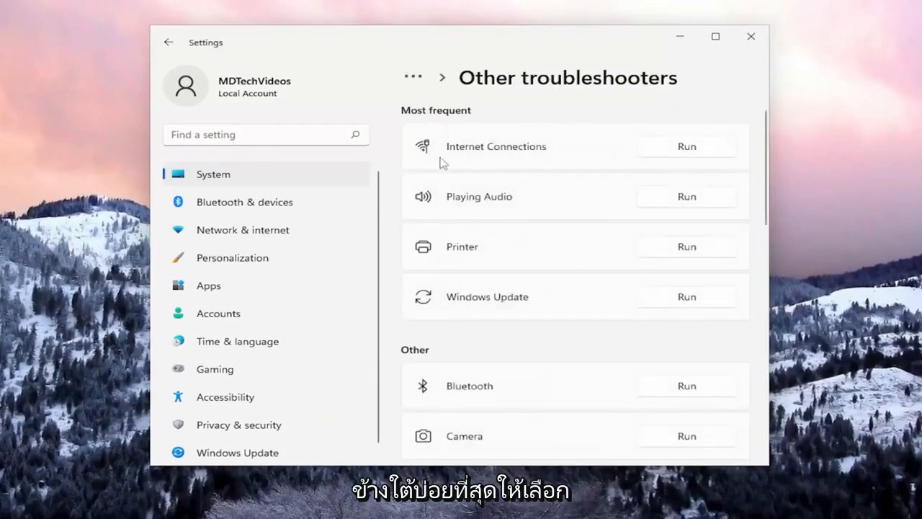
pyautogui.moveTo(705, 315)
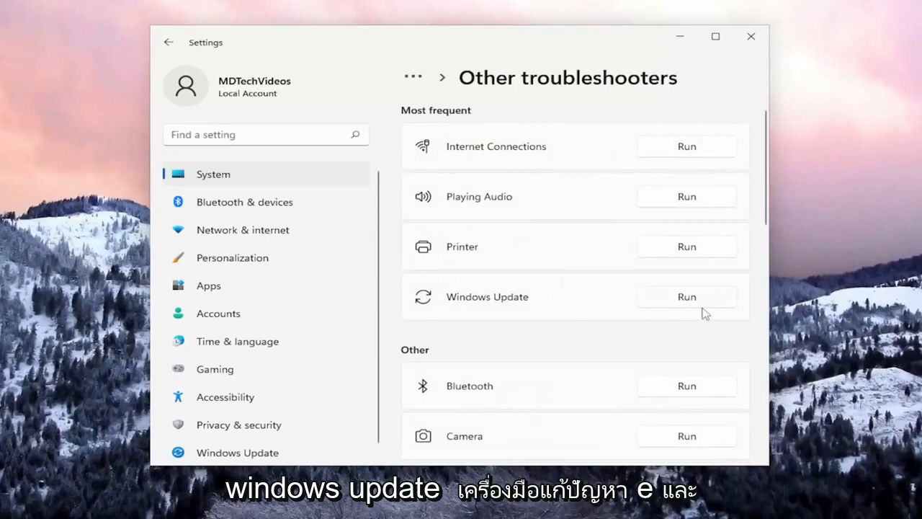
# Step: Run the Windows Update troubleshooter and close its completed report
pyautogui.click(686, 297)
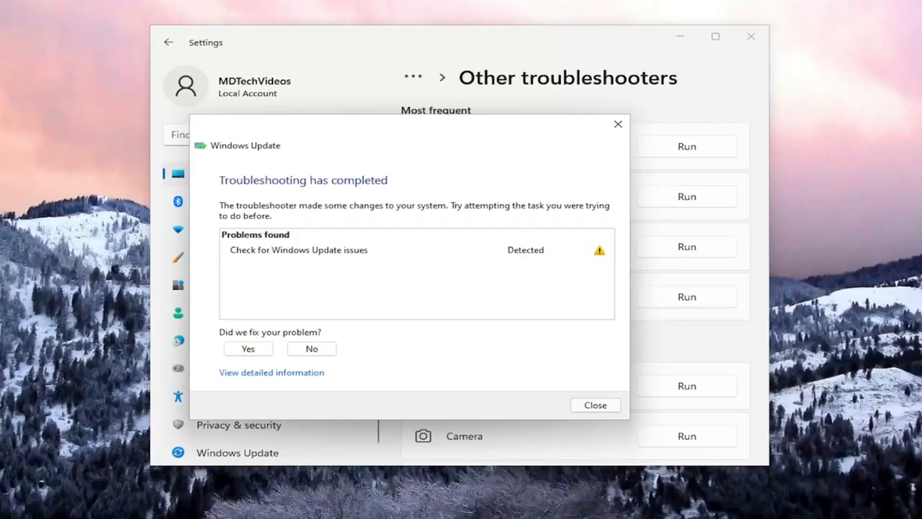
pyautogui.moveTo(510, 157)
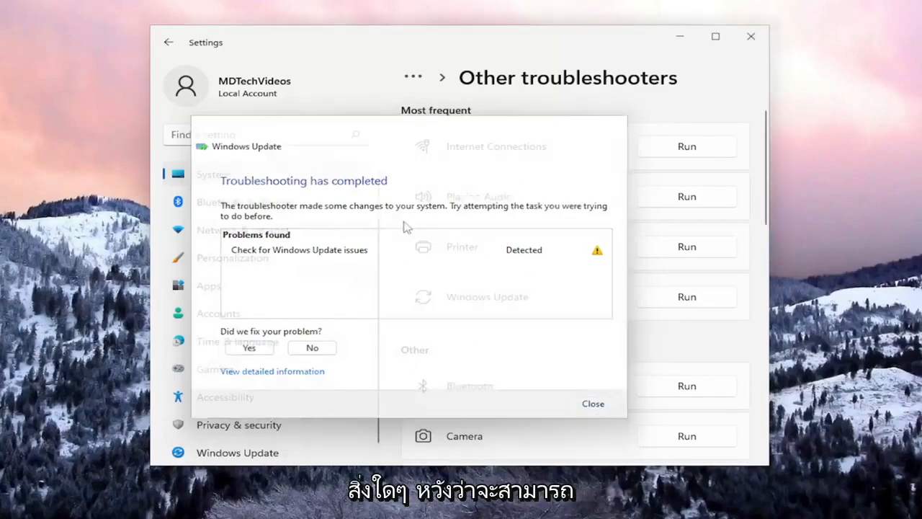
pyautogui.click(594, 403)
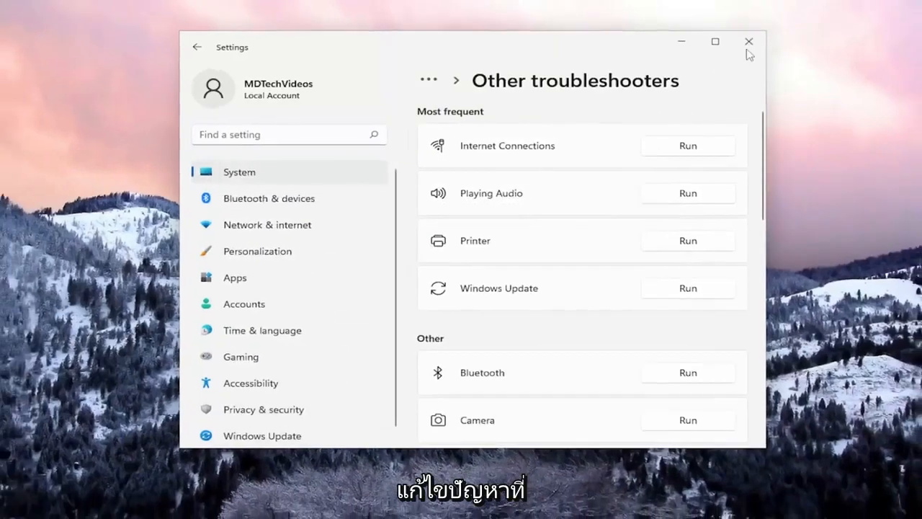
# Step: Close Settings and launch Command Prompt as administrator via a 'cmd' search
pyautogui.click(748, 40)
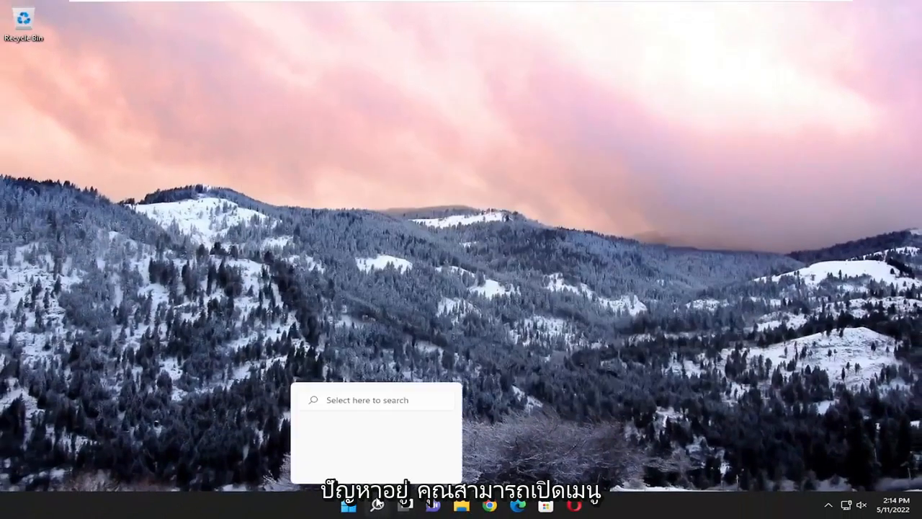
pyautogui.write('cmd')
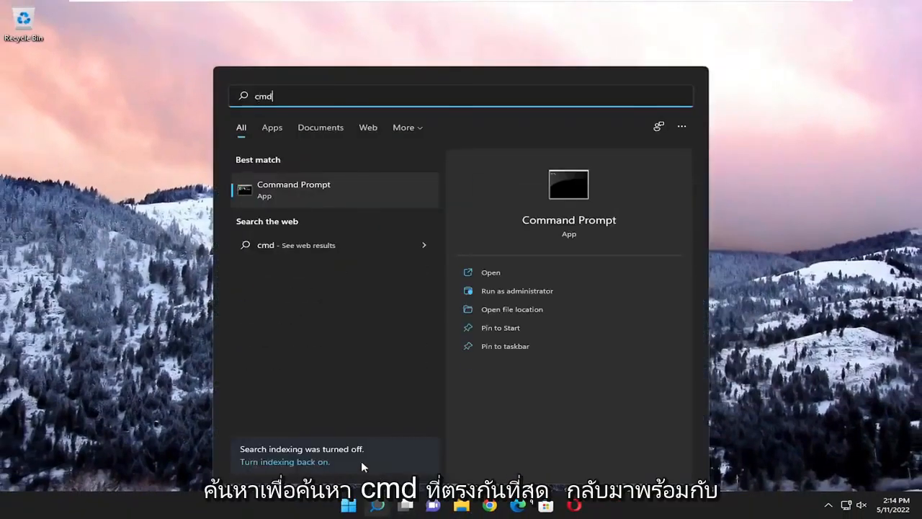
pyautogui.moveTo(291, 196)
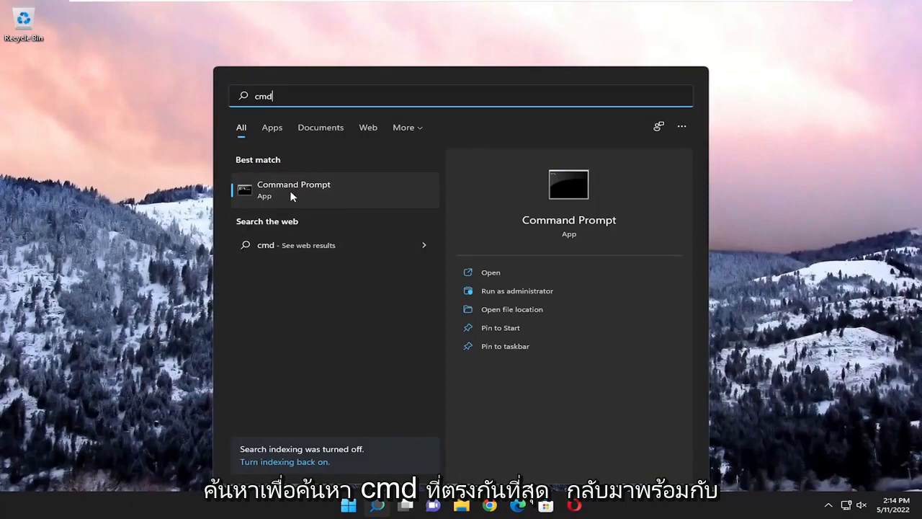
pyautogui.rightClick(294, 190)
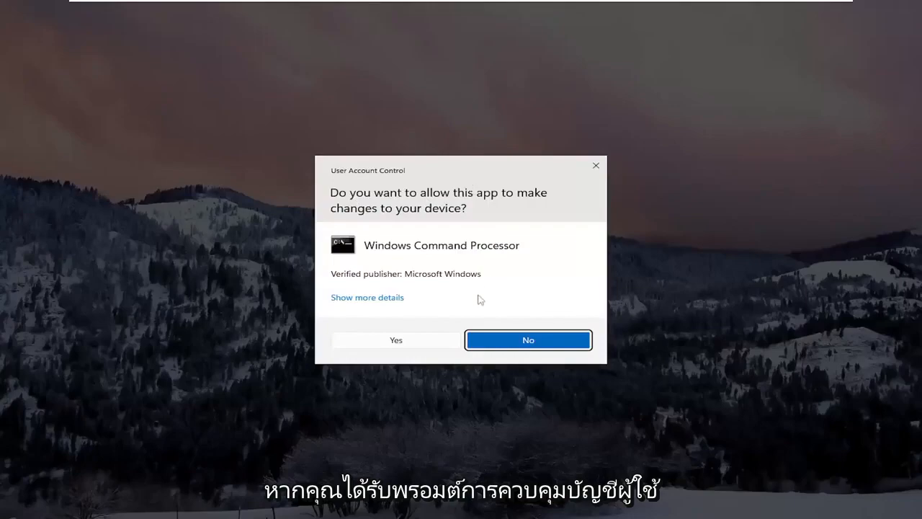
pyautogui.click(394, 340)
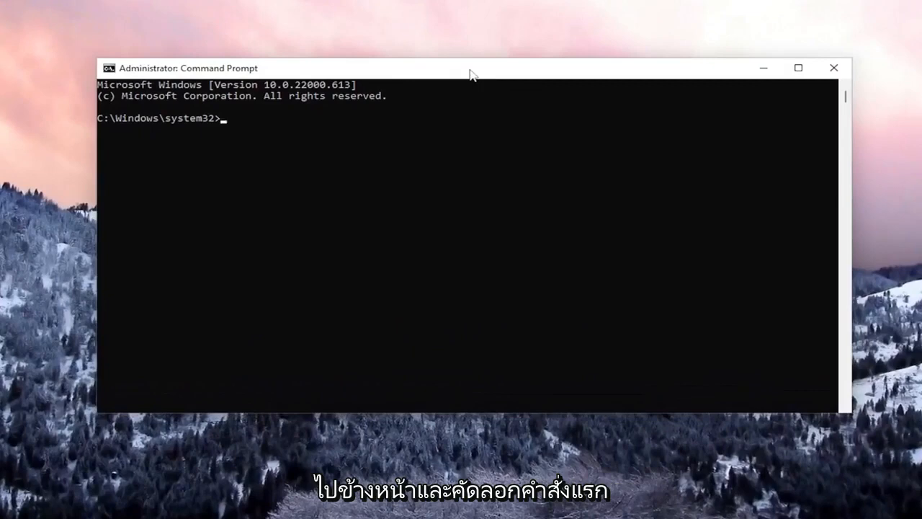
pyautogui.moveTo(418, 60)
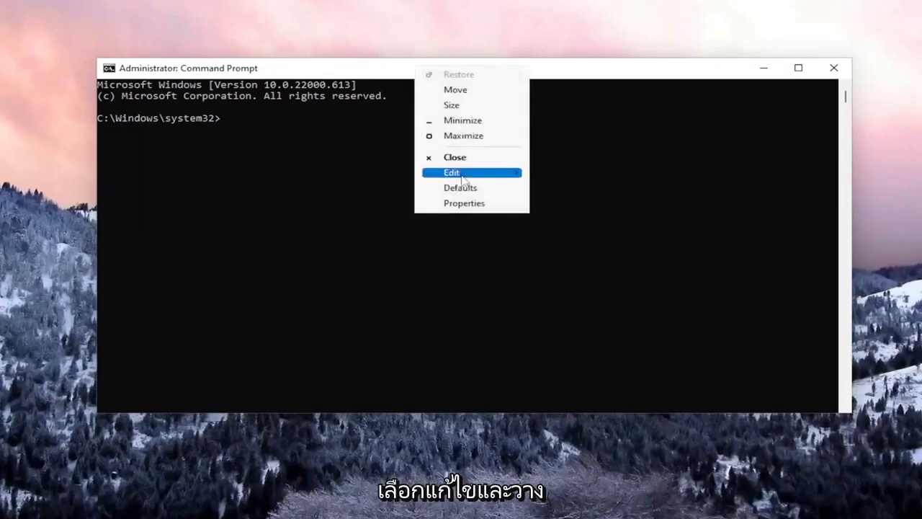
# Step: Paste and run sfc /scannow through the console's Edit menu
pyautogui.click(451, 173)
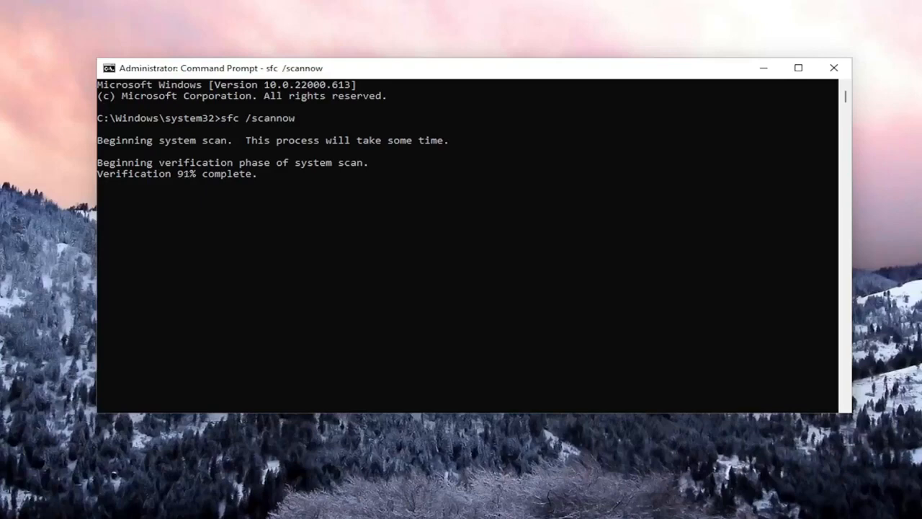
pyautogui.moveTo(481, 392)
pyautogui.write('Dism /Online /Cleanup-Image /RestoreHealth')
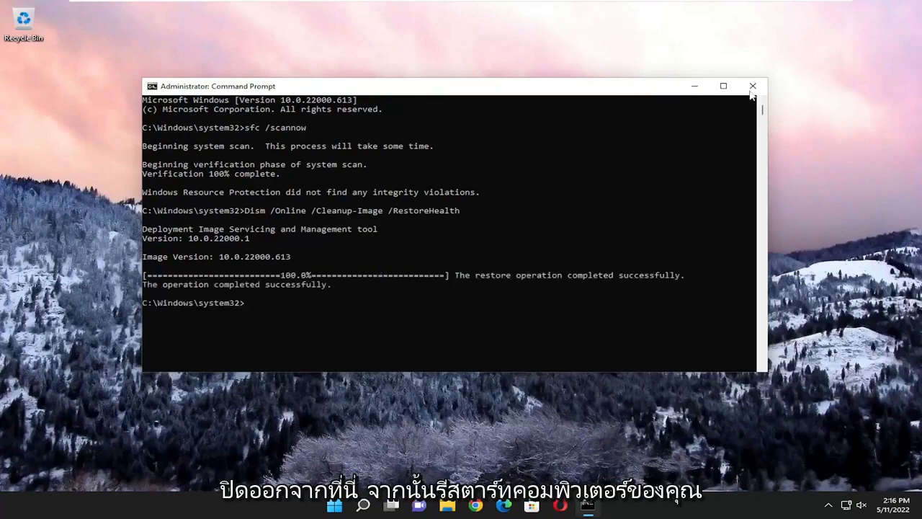
# Step: Restart the PC from the Start button's shut down options
pyautogui.rightClick(348, 505)
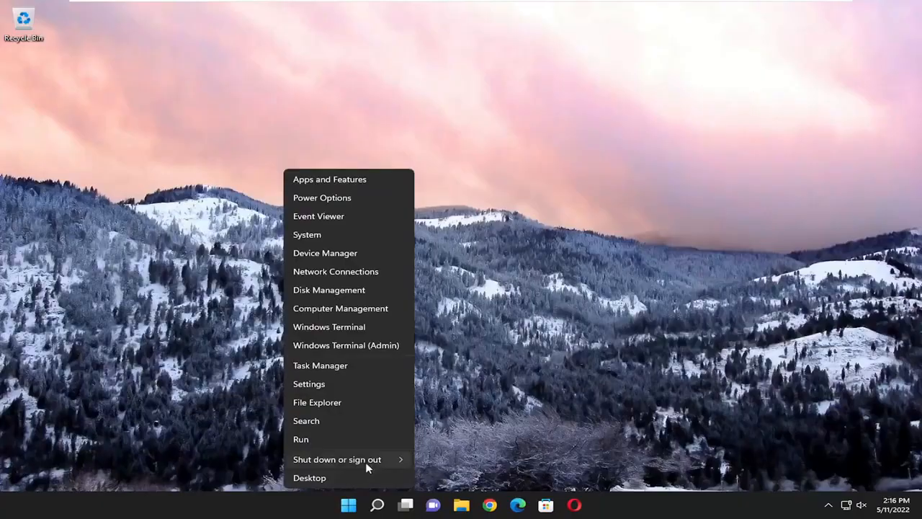
pyautogui.click(337, 459)
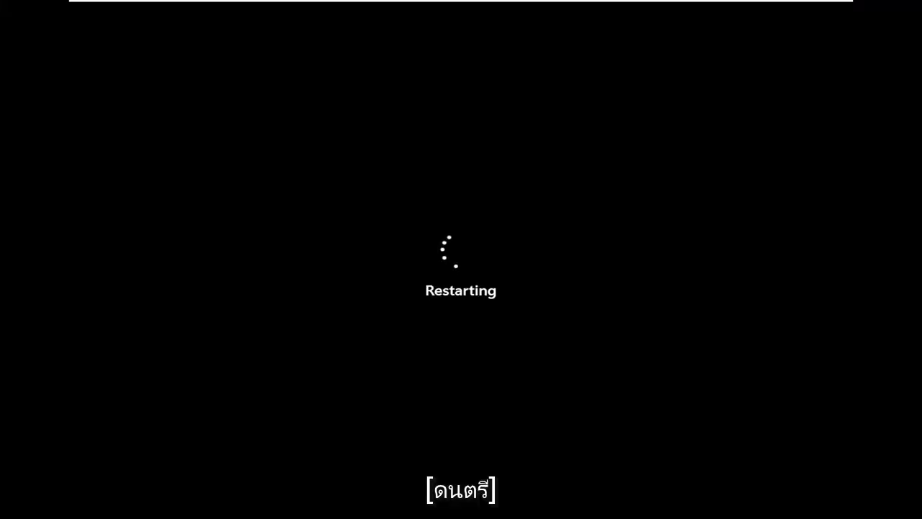